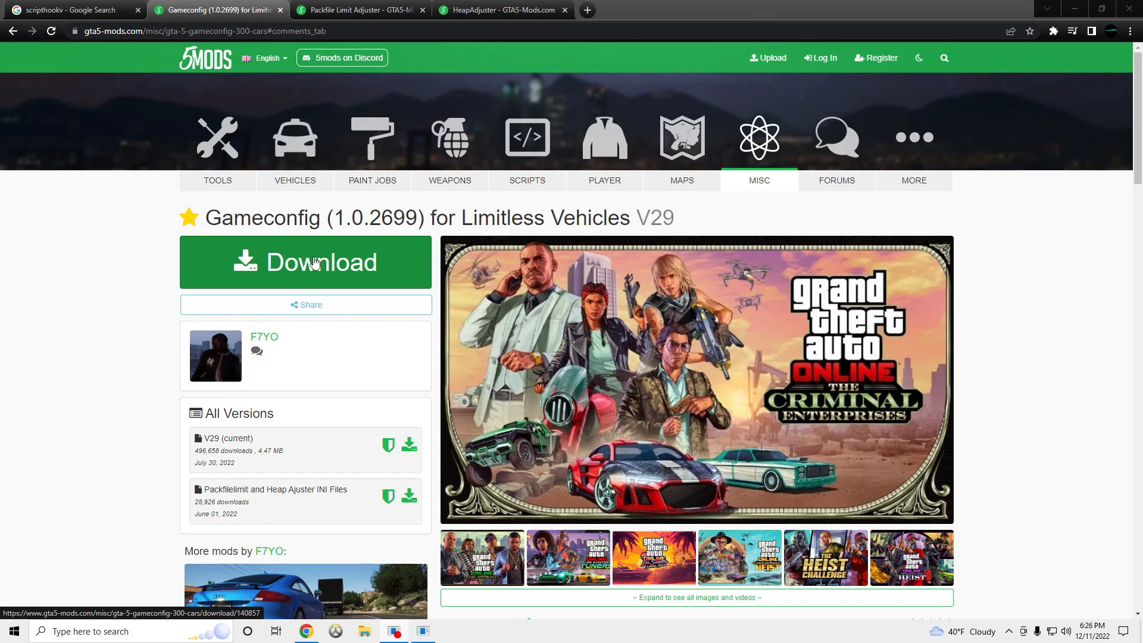
- Review the Heap Limit Adjuster tab and land on the dev-c Script Hook V page
click(71, 9)
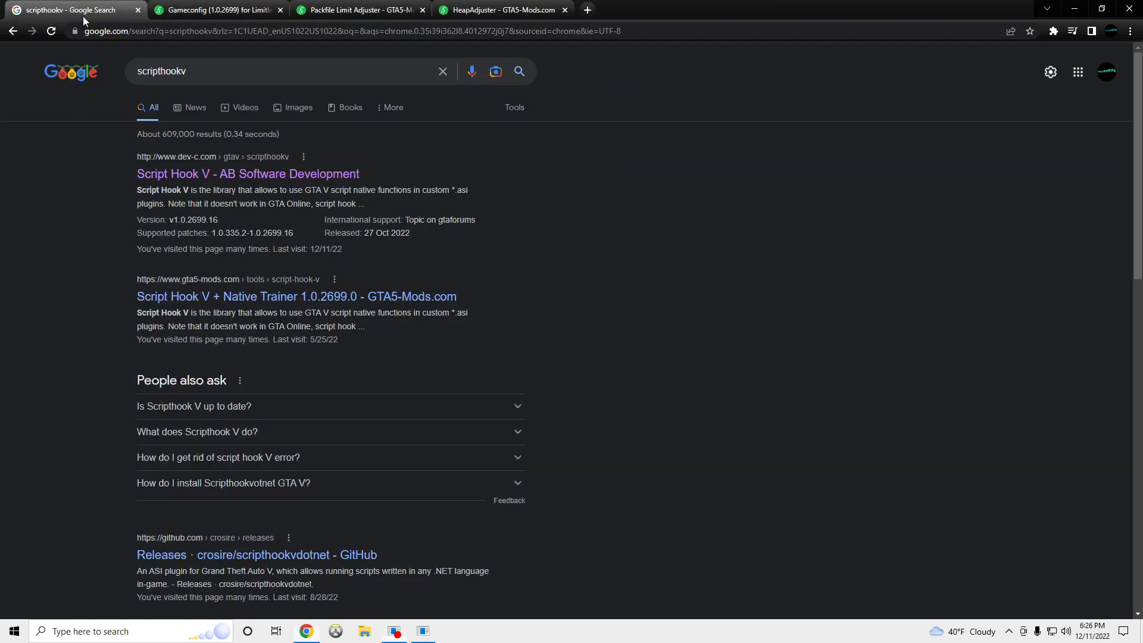
click(370, 10)
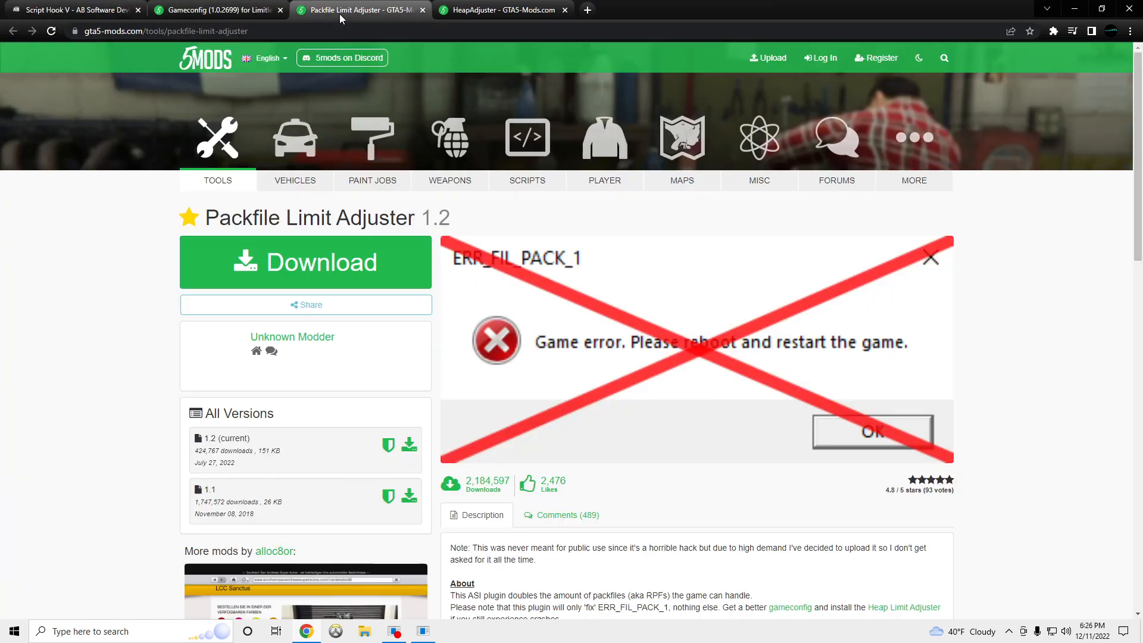
scroll(down, 3)
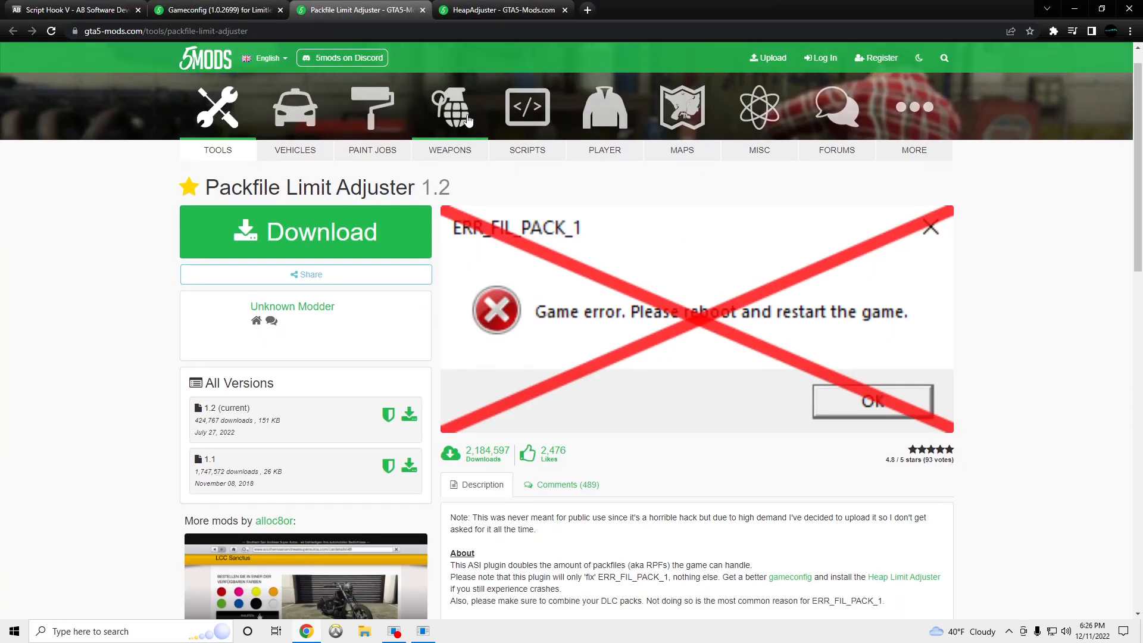
click(501, 10)
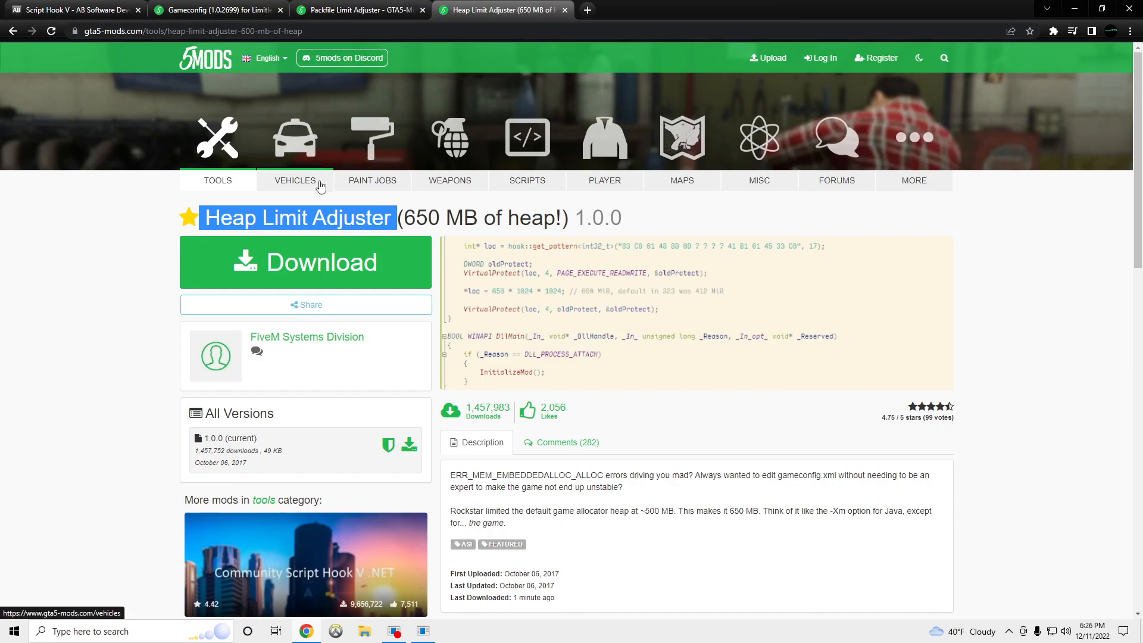
mouse_move(306, 188)
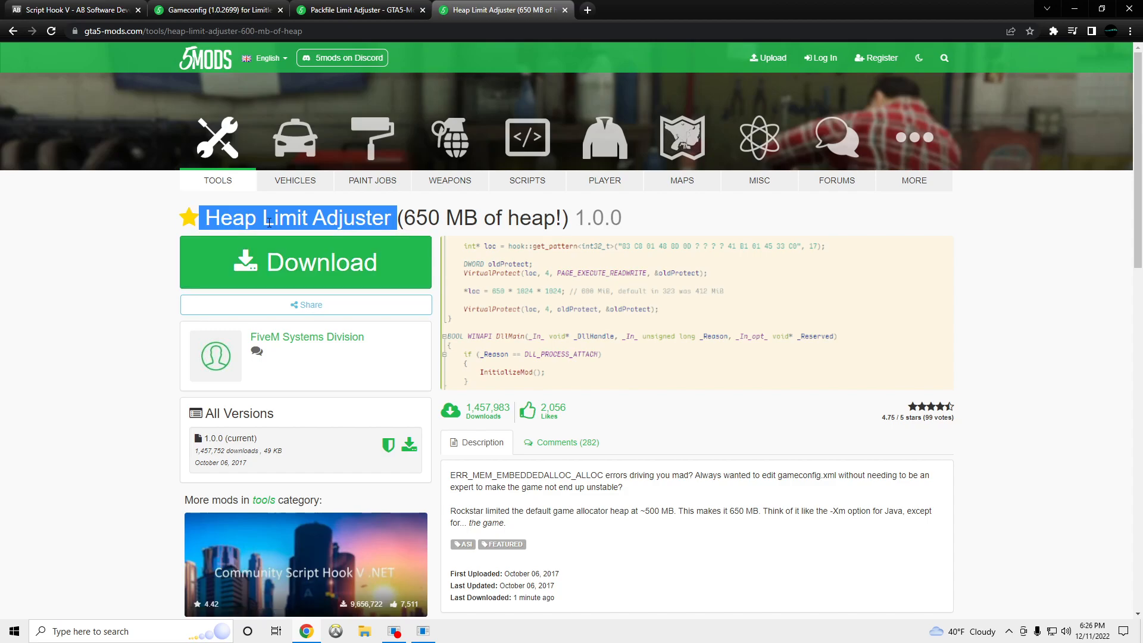
click(83, 12)
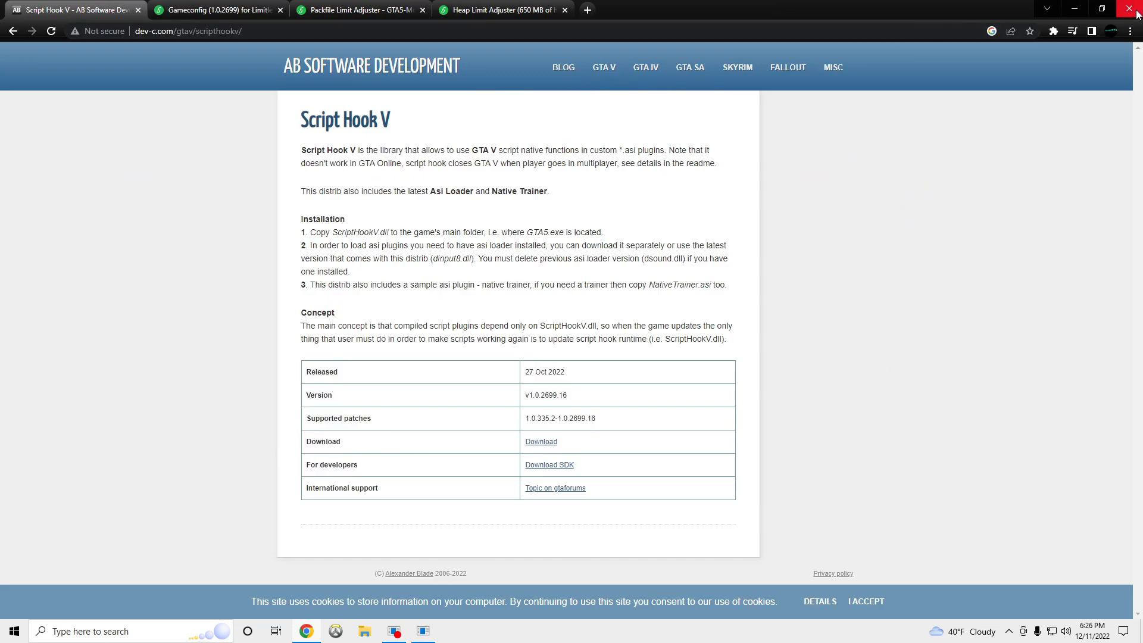
- Close the browser and browse Grand Theft Auto V's local files from the Steam library
click(1126, 8)
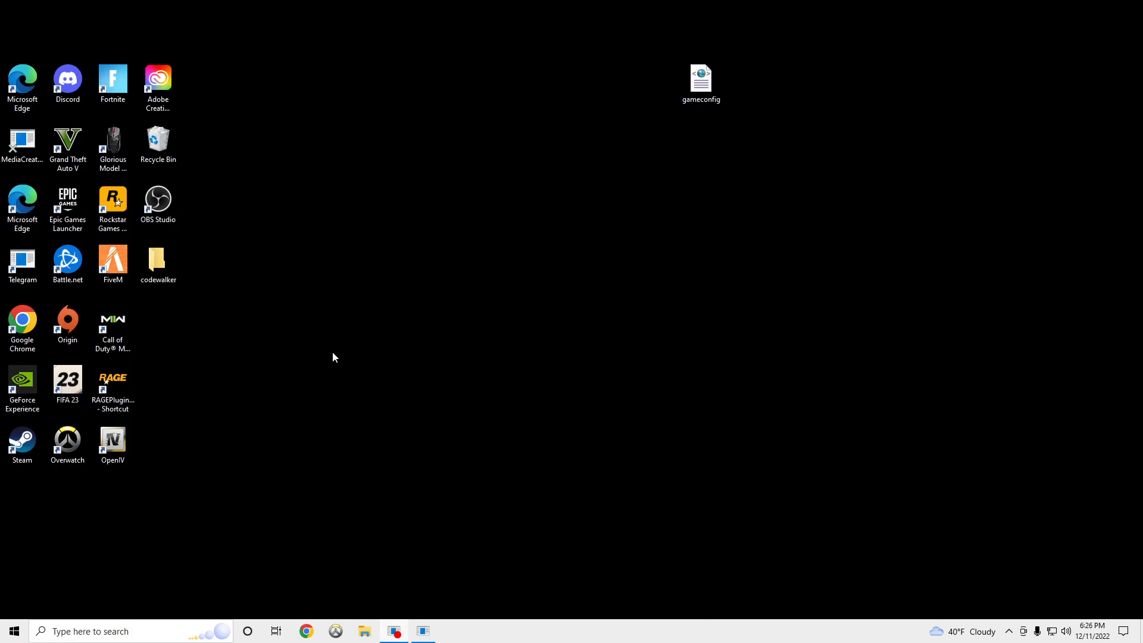
click(113, 631)
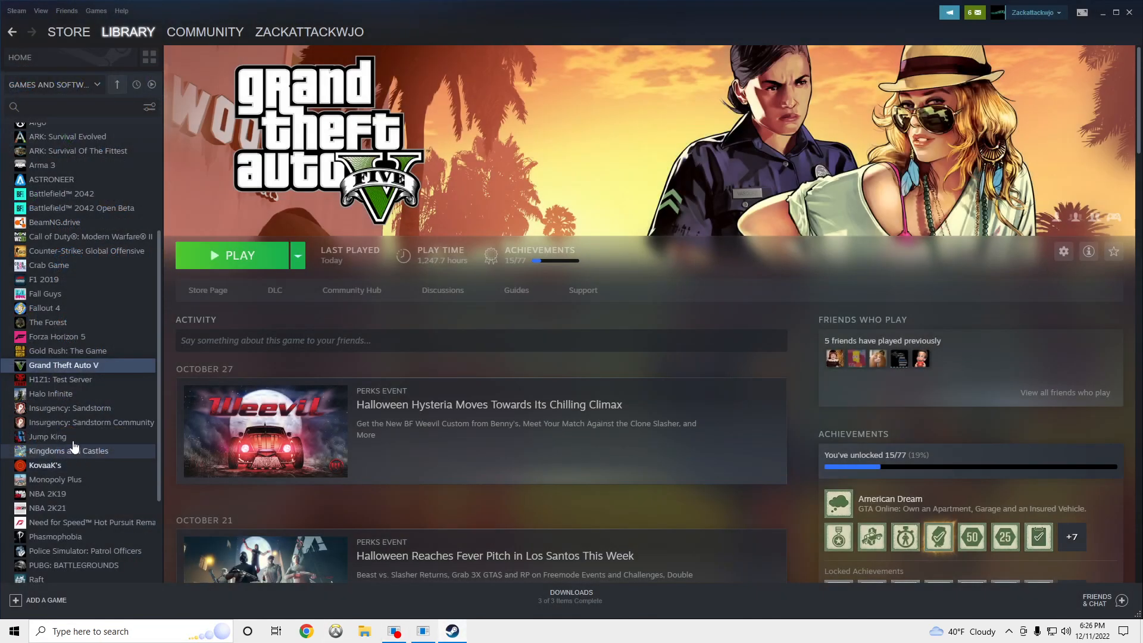
right_click(65, 366)
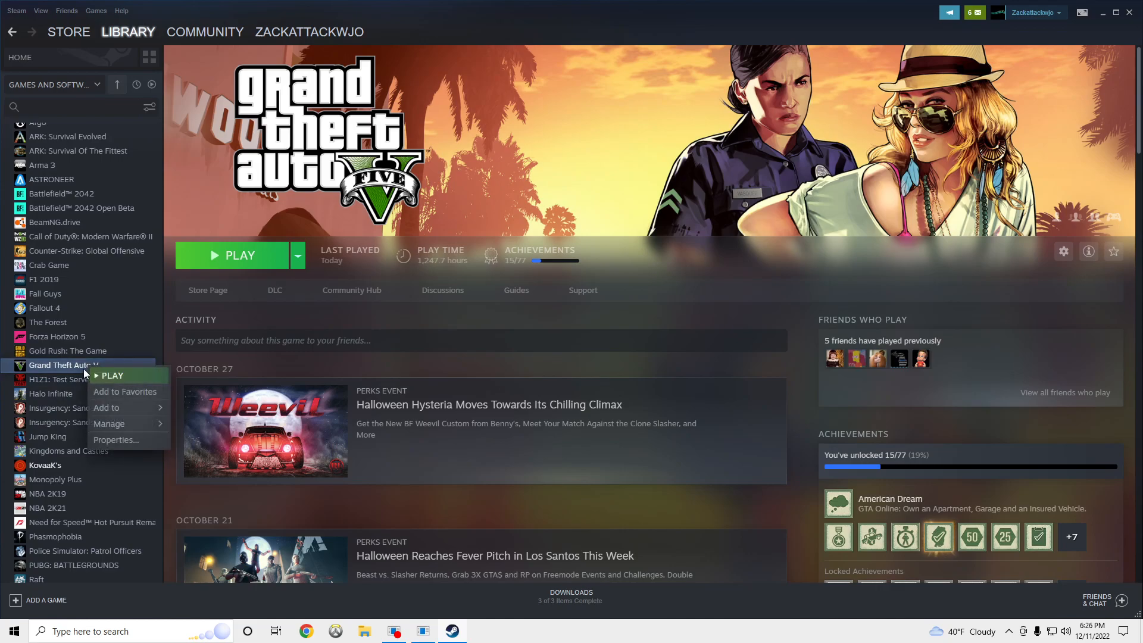
mouse_move(110, 424)
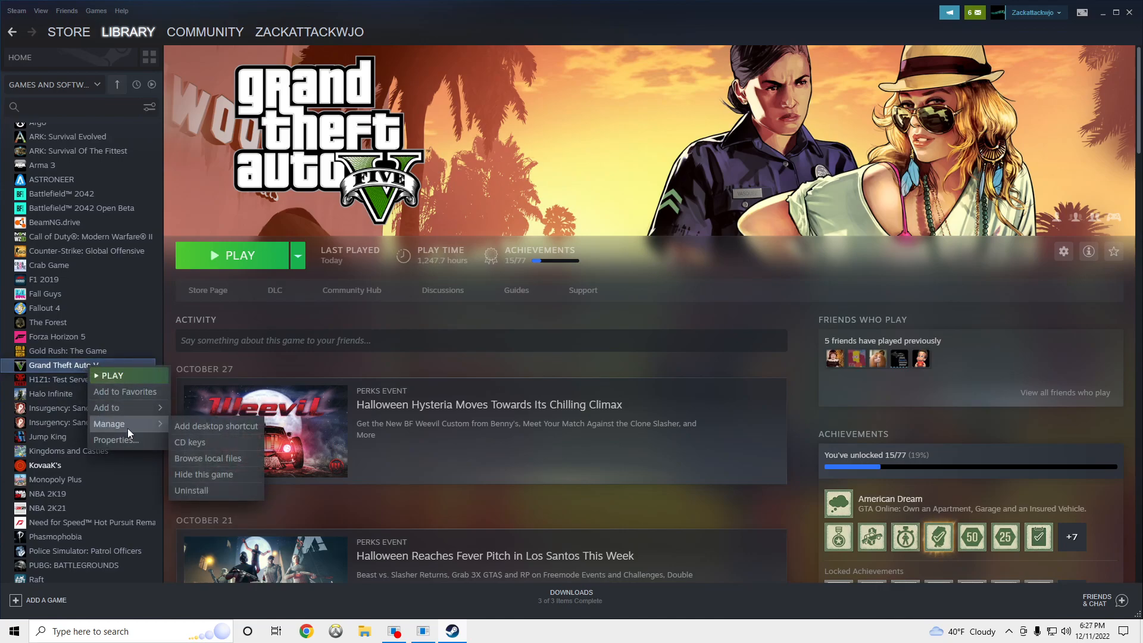
click(208, 458)
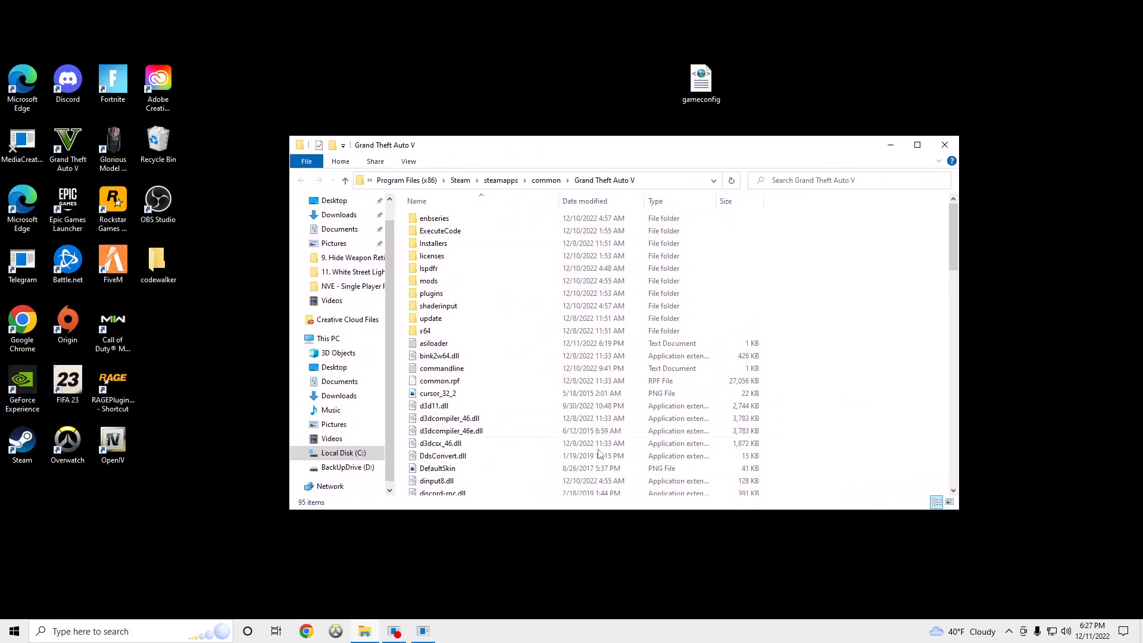
mouse_move(364, 631)
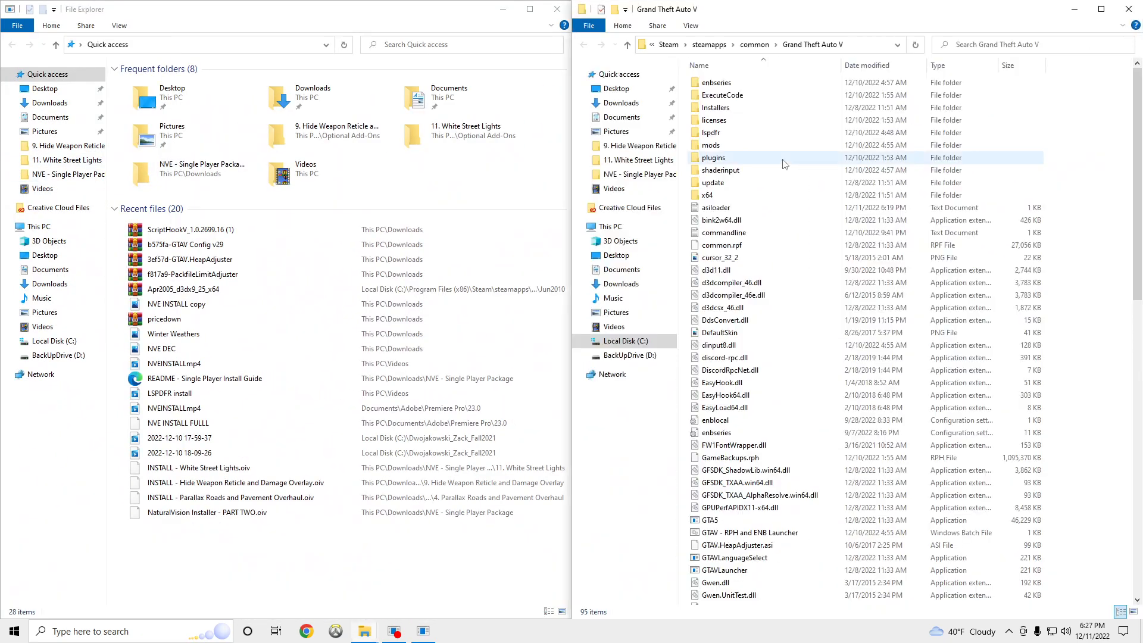
- From Downloads, extract the Packfile Limit Adjuster and Heap Adjuster archives into the GTA V folder, replacing copies
click(191, 230)
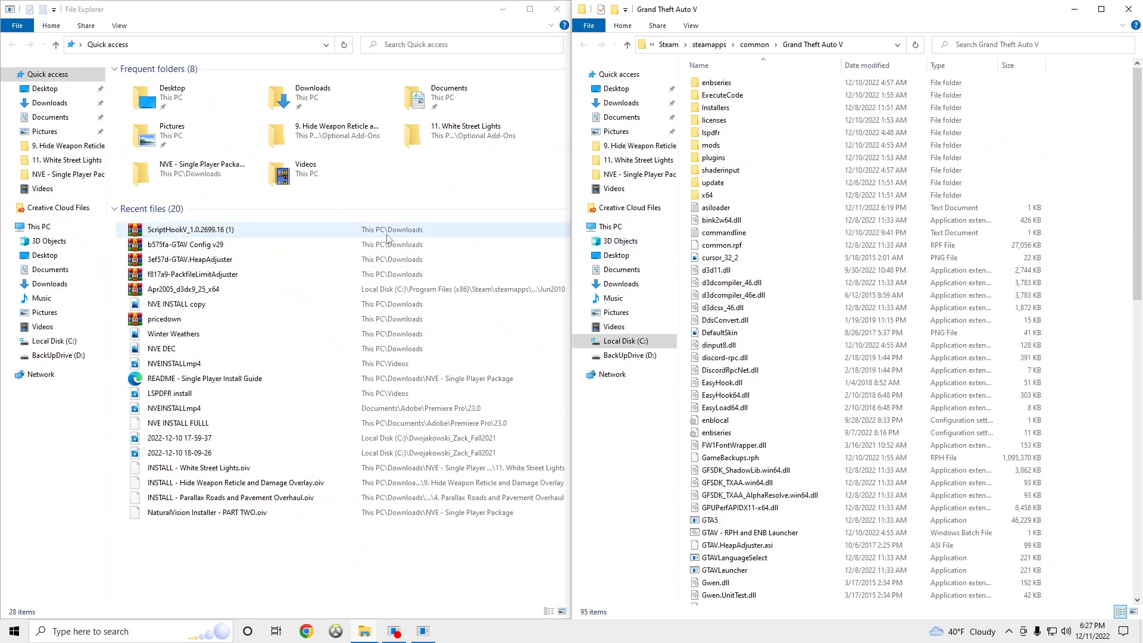
click(50, 103)
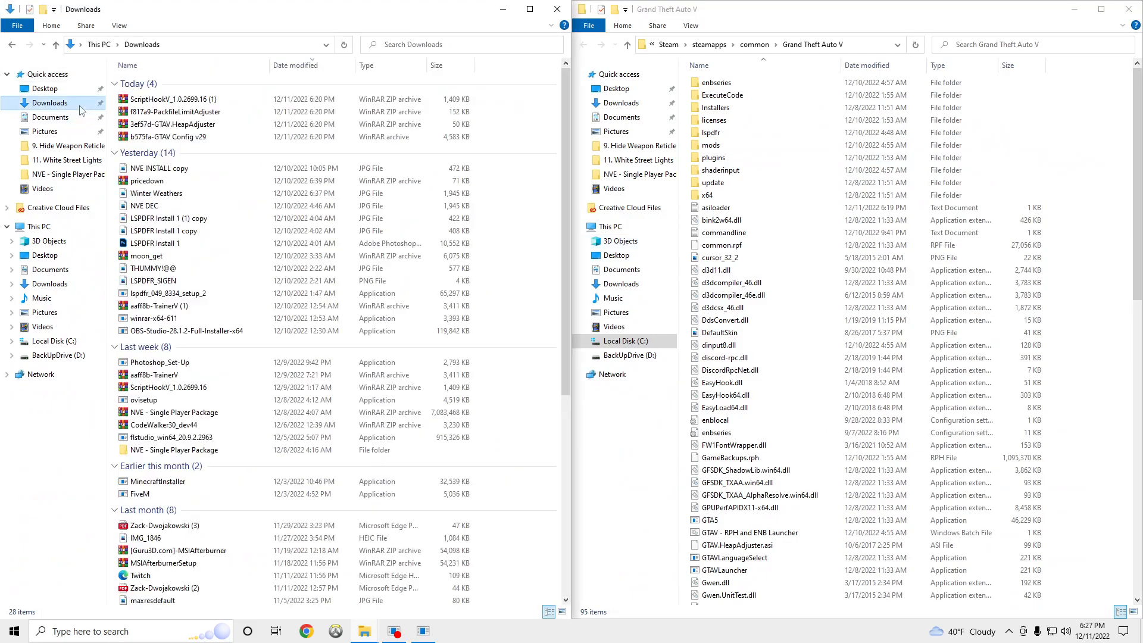
click(175, 111)
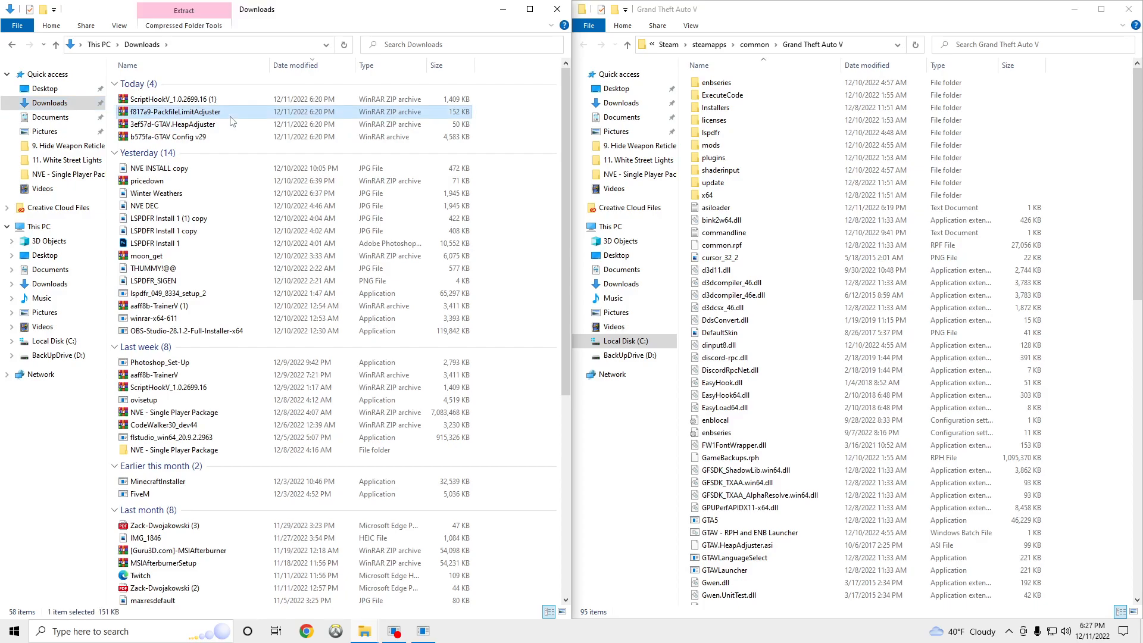
double_click(175, 112)
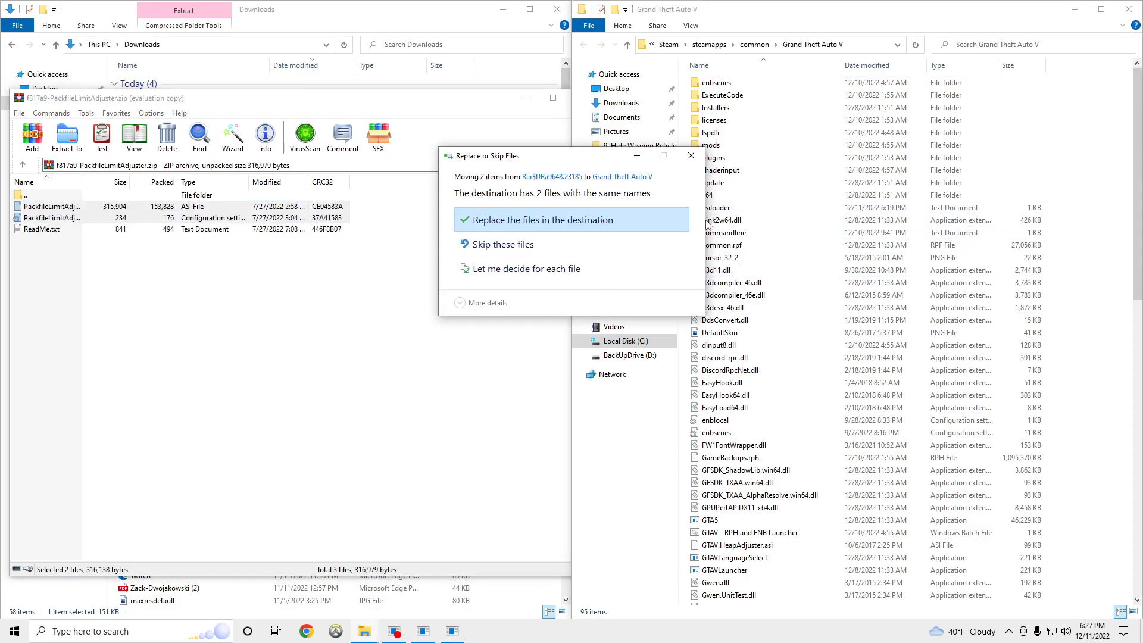
mouse_move(690, 160)
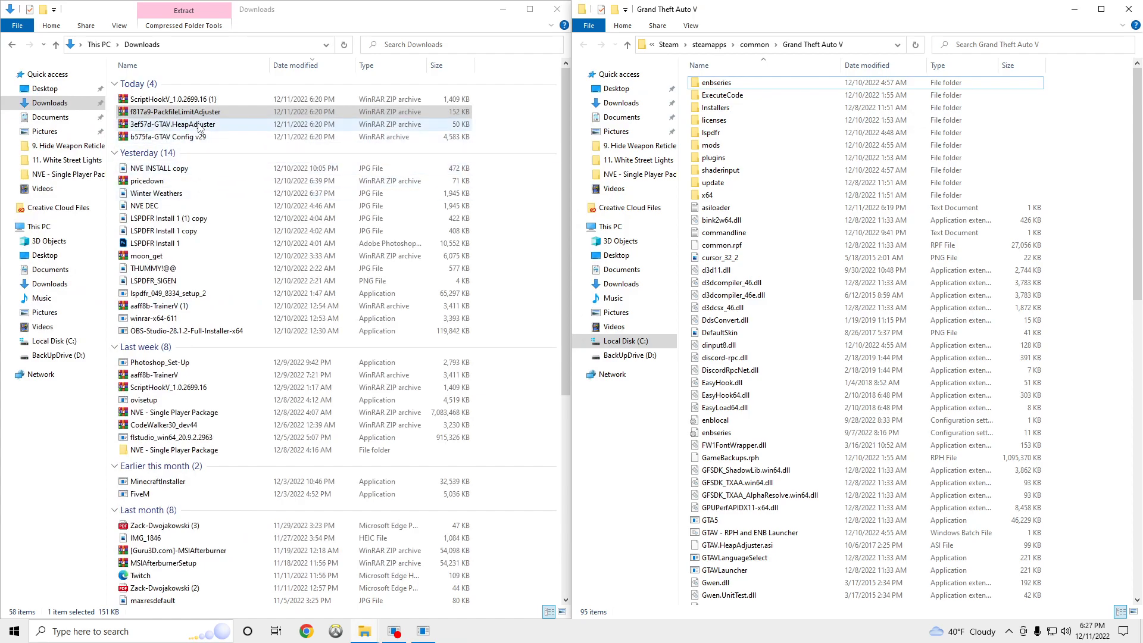
double_click(161, 125)
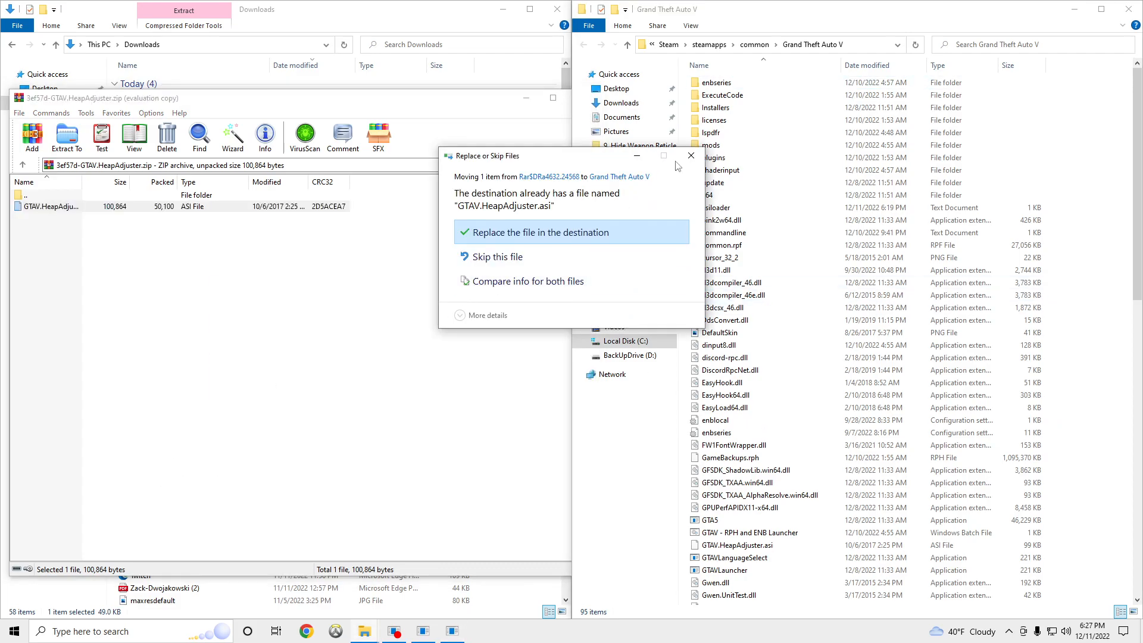
mouse_move(691, 155)
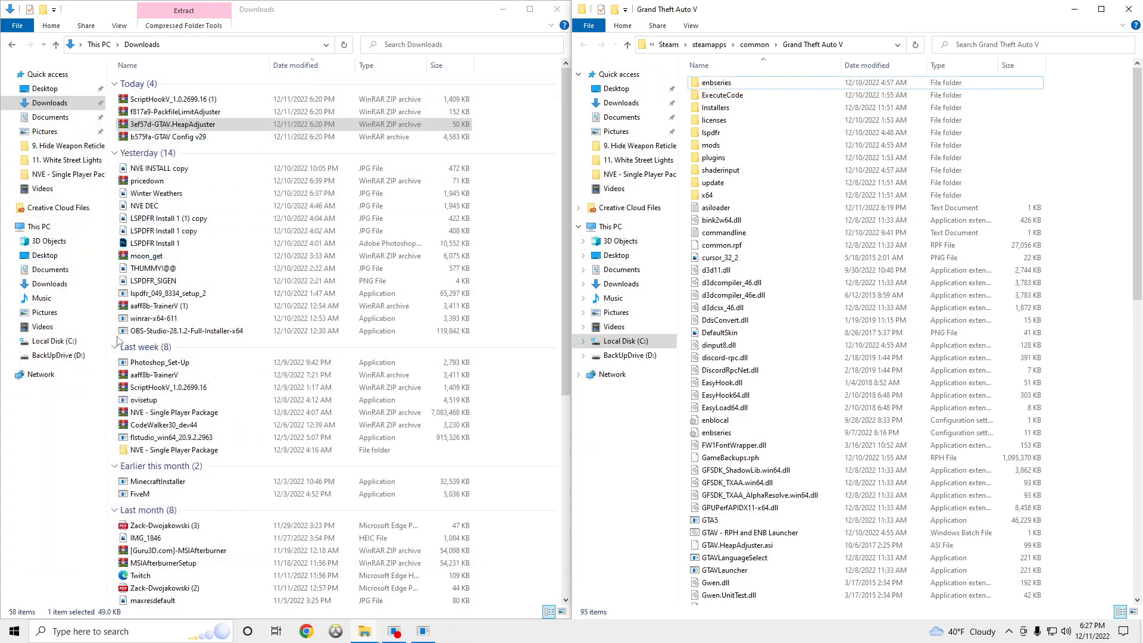
- Launch OpenIV in edit mode and review the GTAV Config v29 archive's Read Me
click(157, 137)
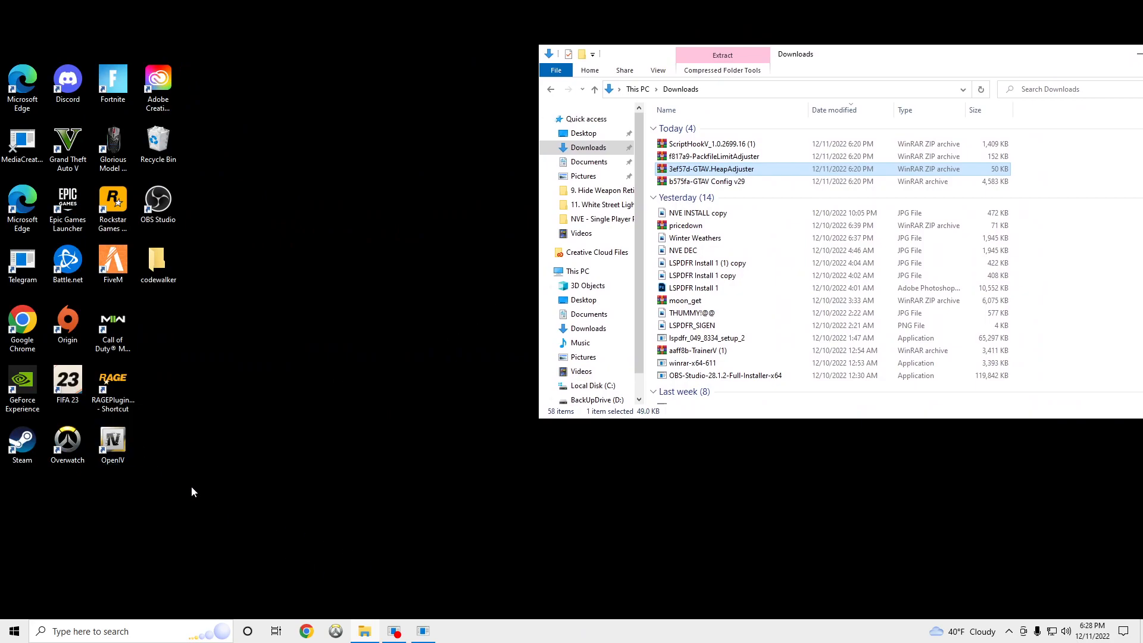
double_click(112, 441)
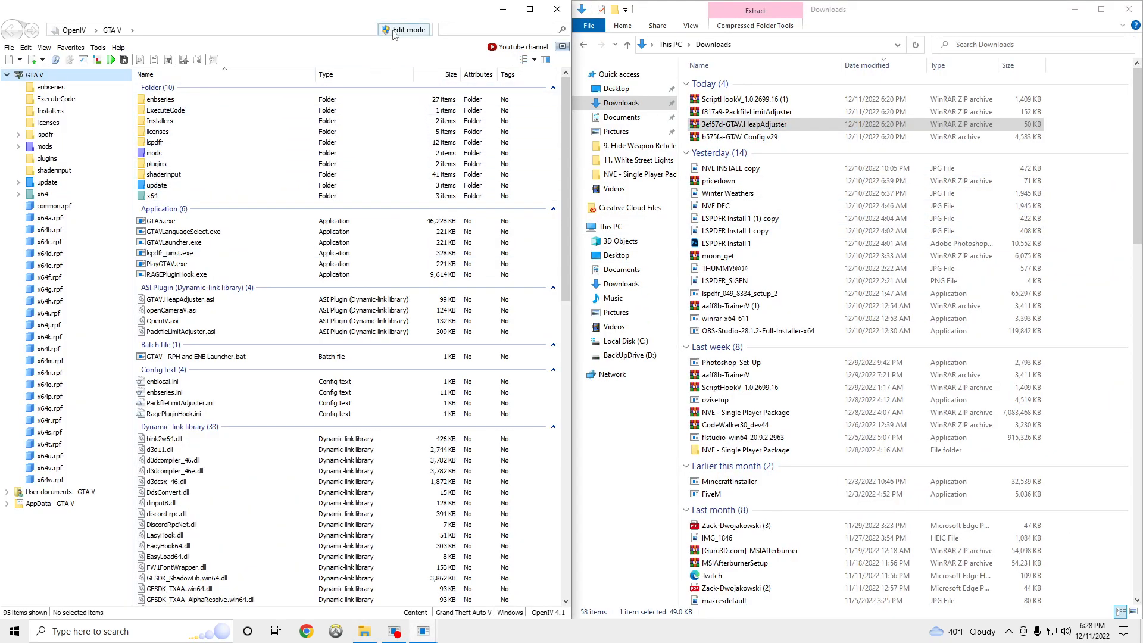
click(405, 28)
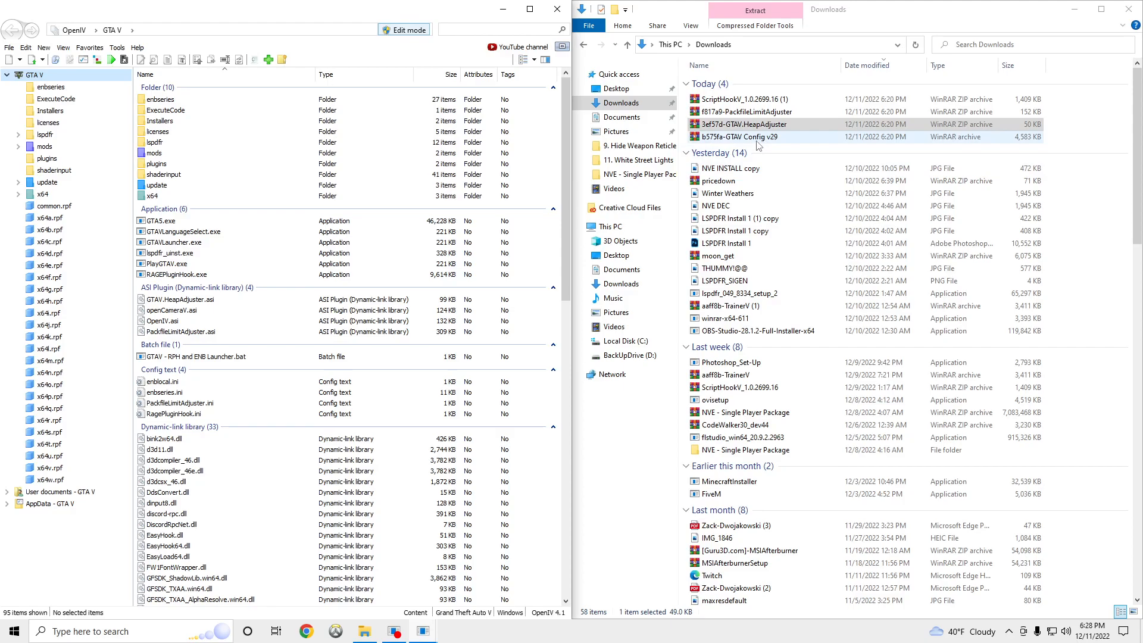
double_click(741, 136)
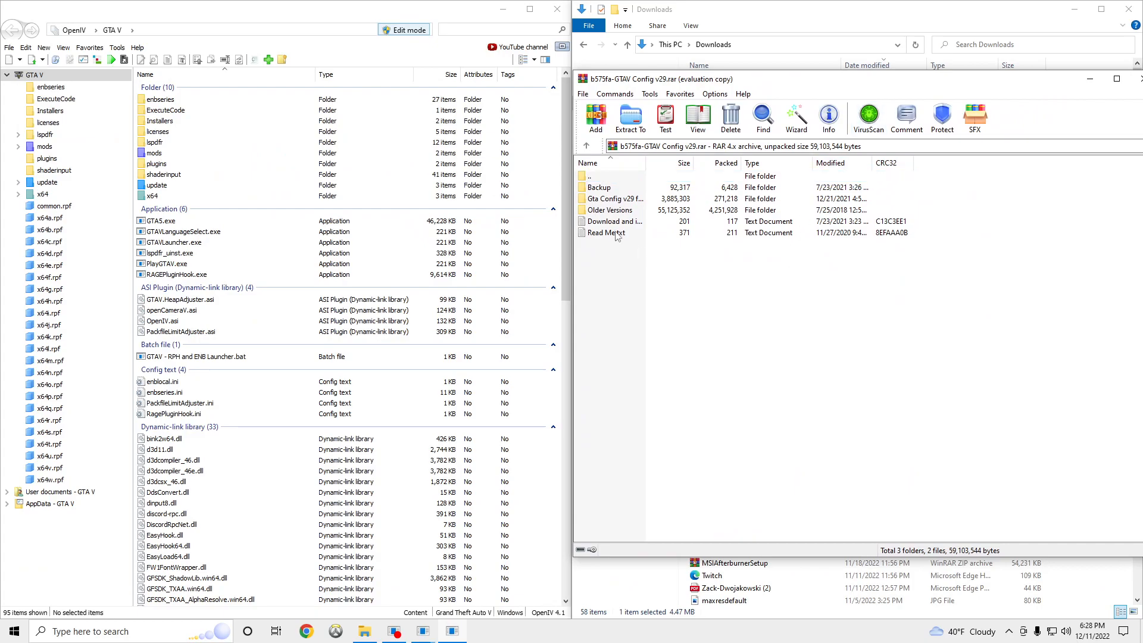
double_click(604, 232)
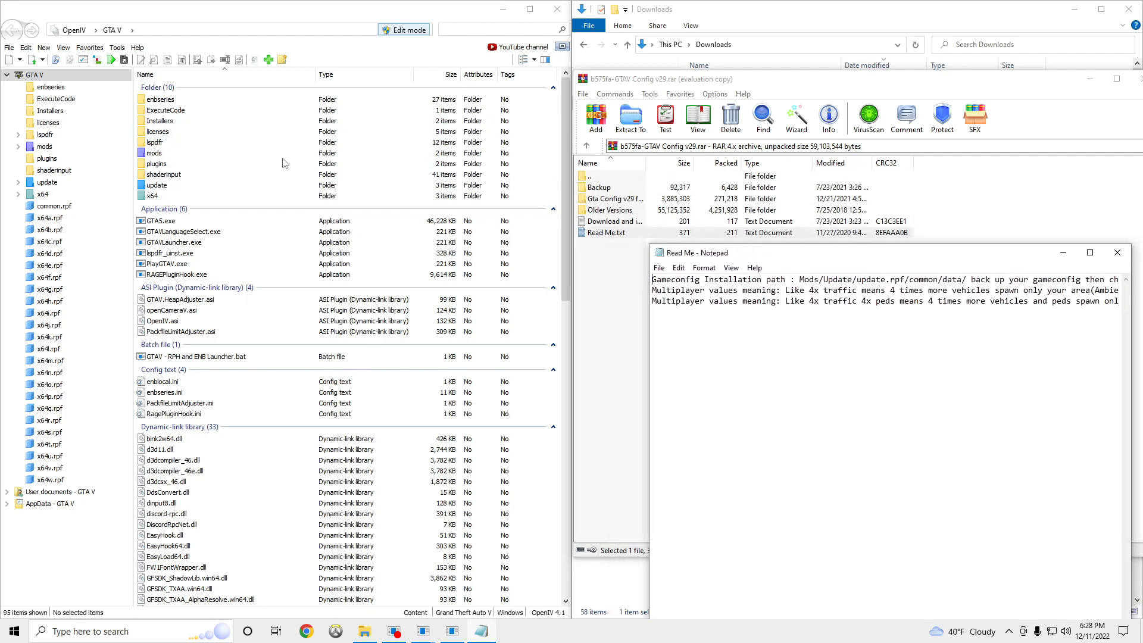
- Navigate the mods copy of update.rpf to common/data where gameconfig.xml sits
click(157, 184)
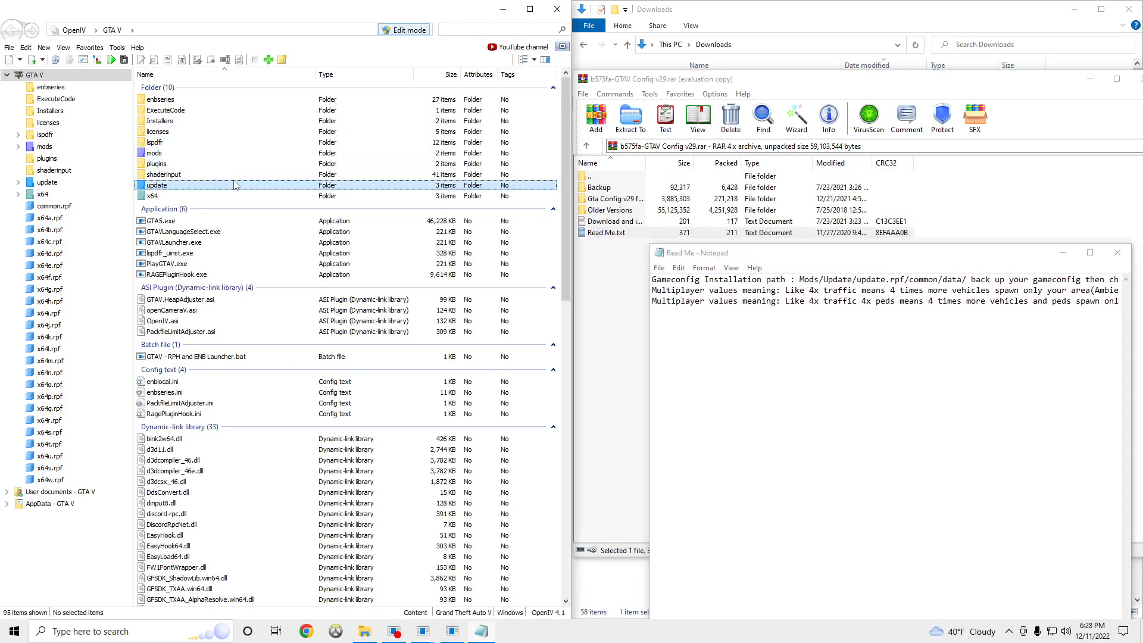
double_click(156, 185)
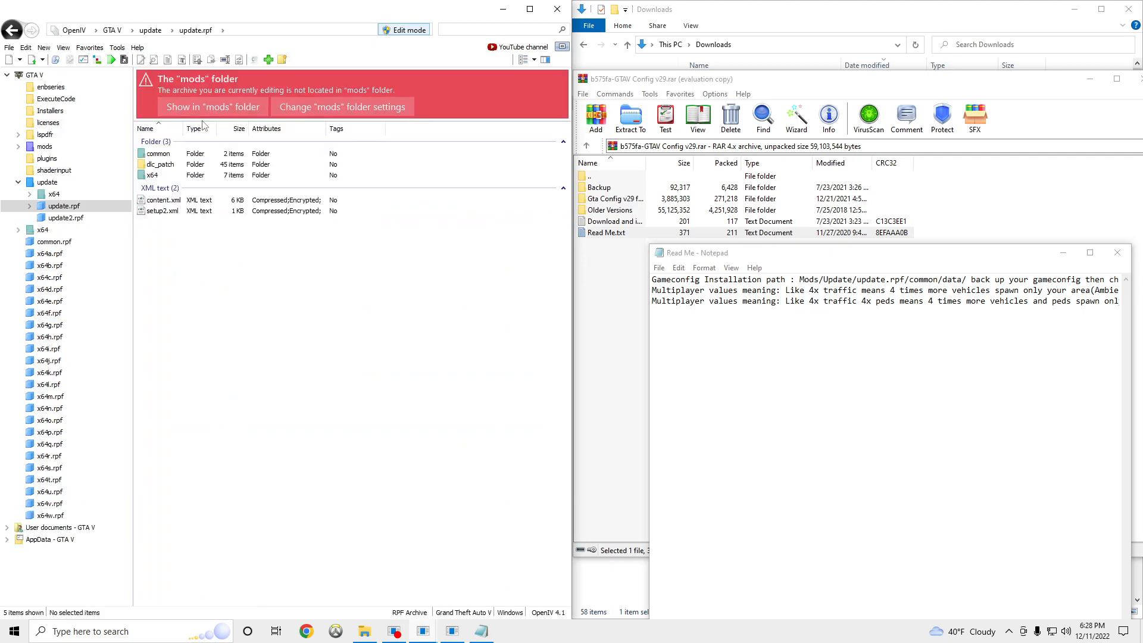
click(212, 108)
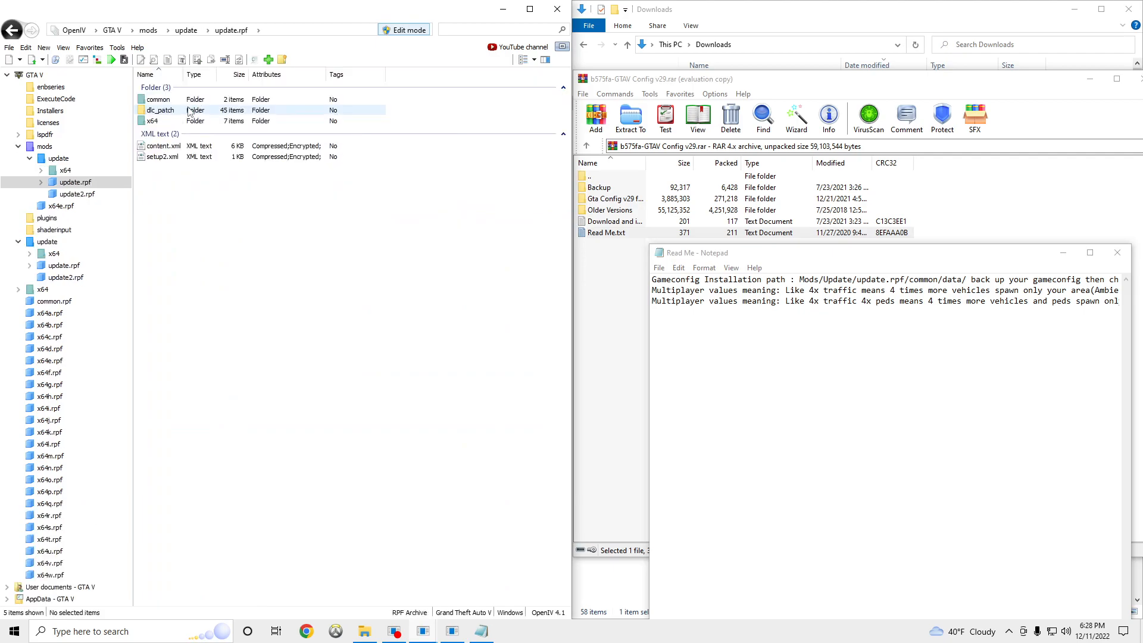
double_click(159, 99)
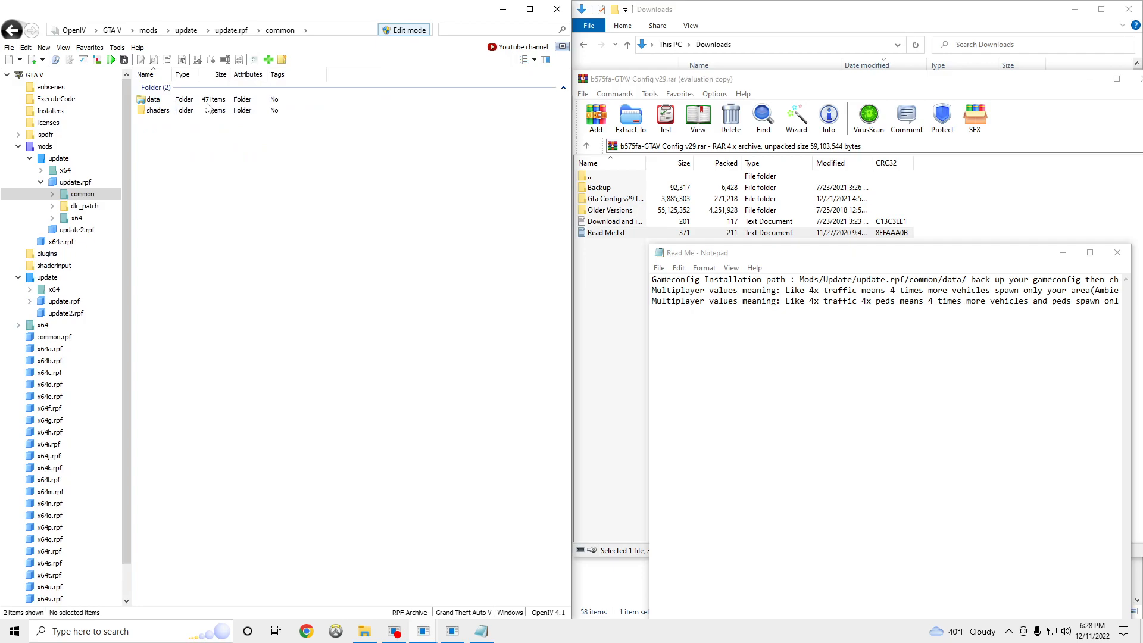
double_click(153, 100)
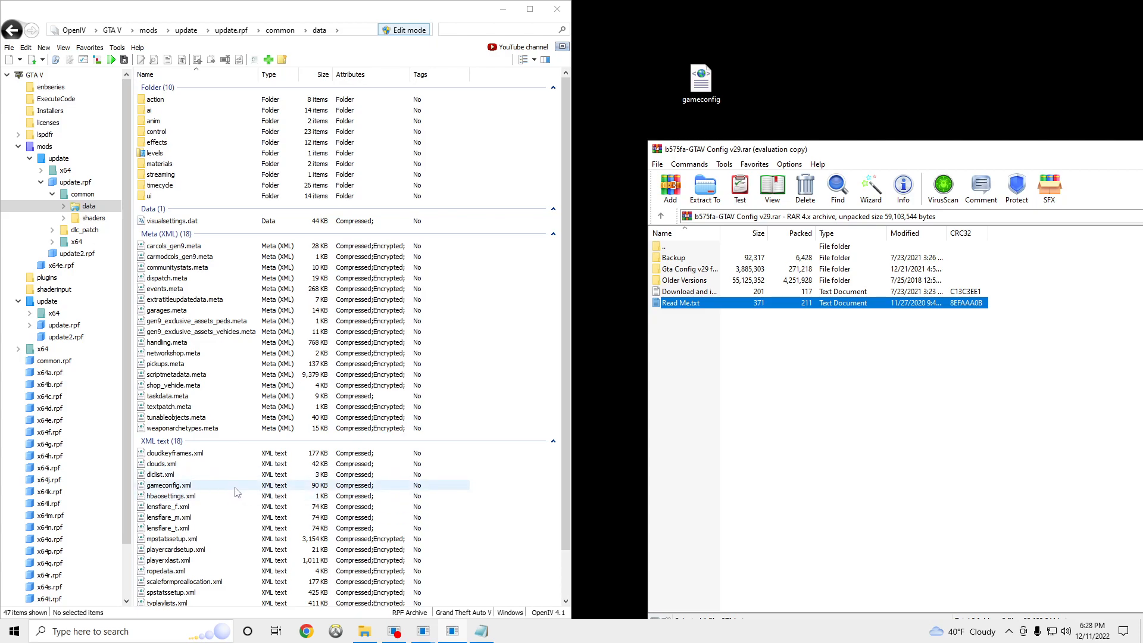
- Select gameconfig.xml in data and browse the archive to For More Mods > Stock Traffic (Means Gta base)
click(169, 485)
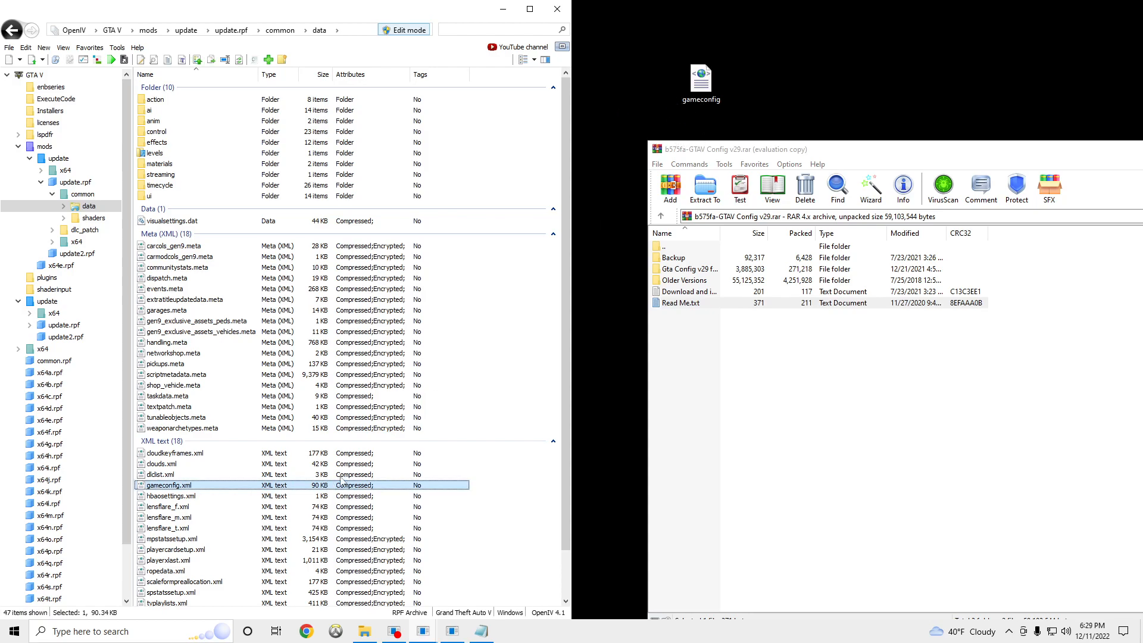
mouse_move(549, 108)
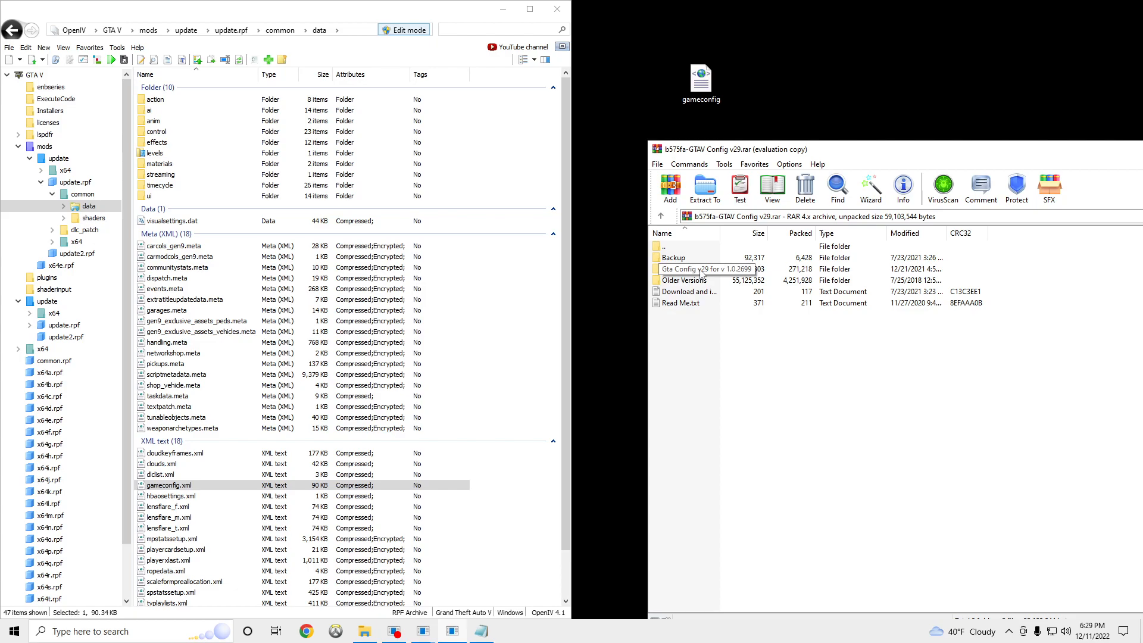
double_click(699, 269)
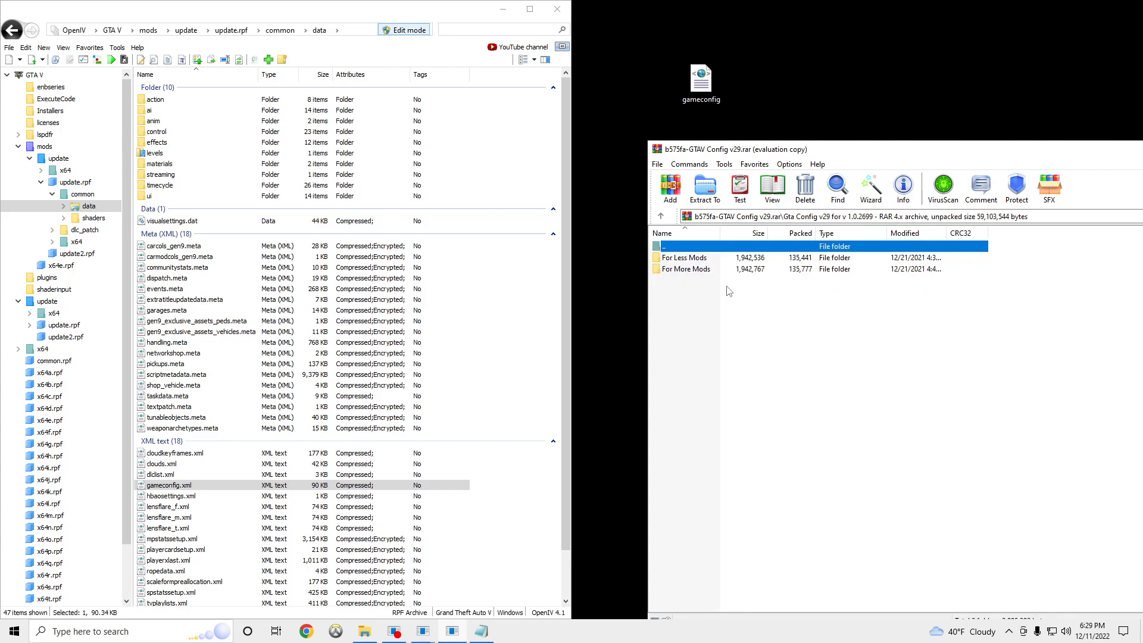
double_click(686, 269)
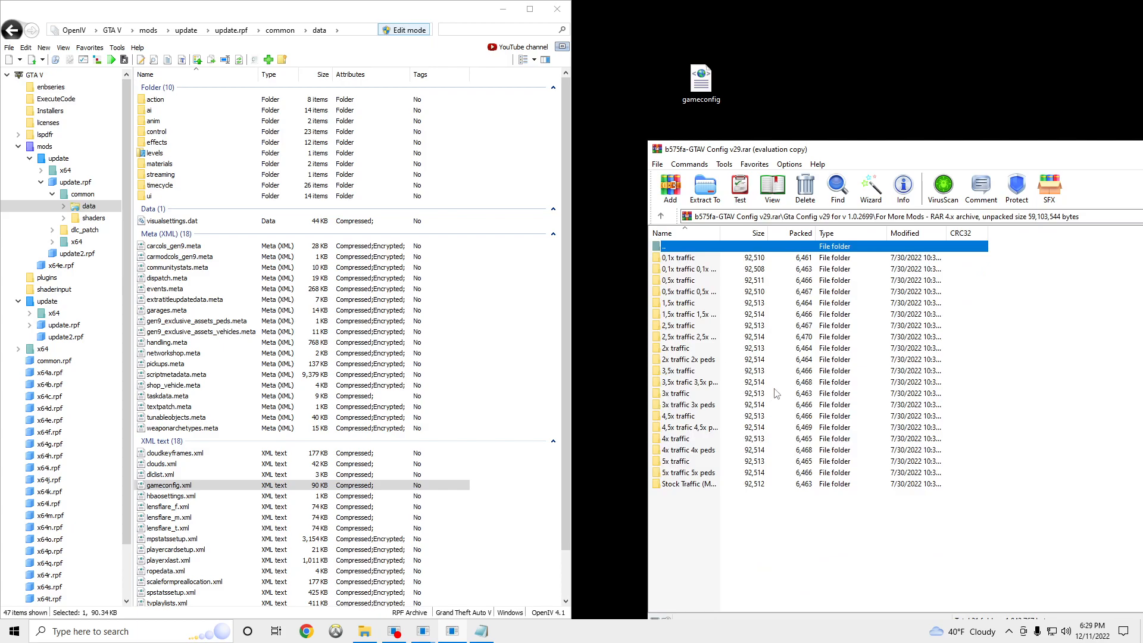
double_click(685, 483)
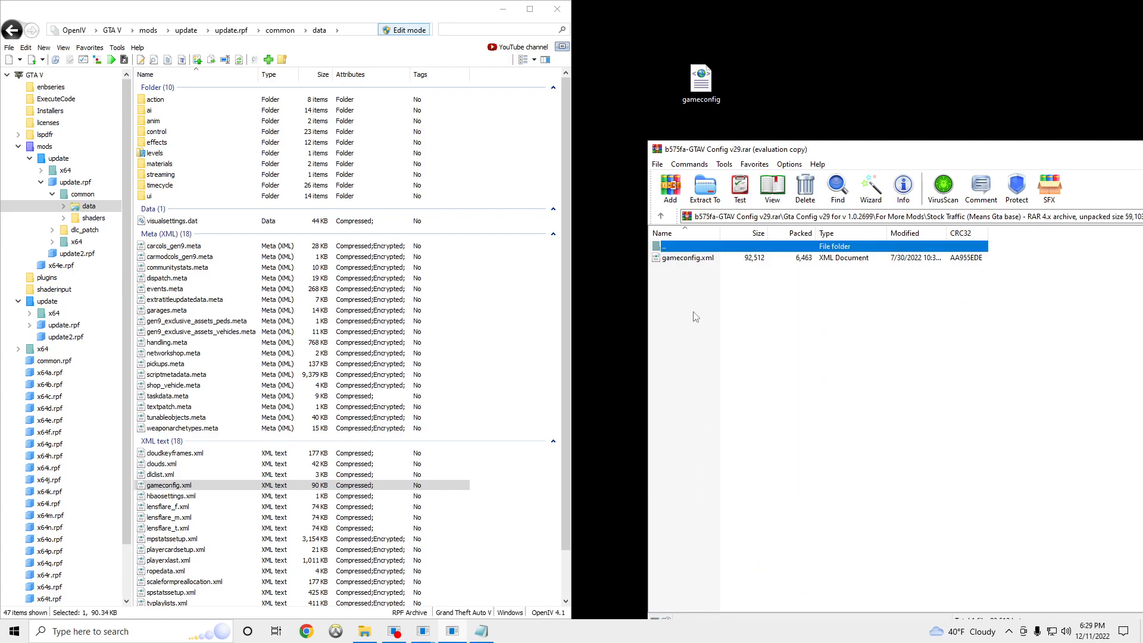
- Reopen the Stock Traffic variant and select its gameconfig.xml for replacement
click(663, 246)
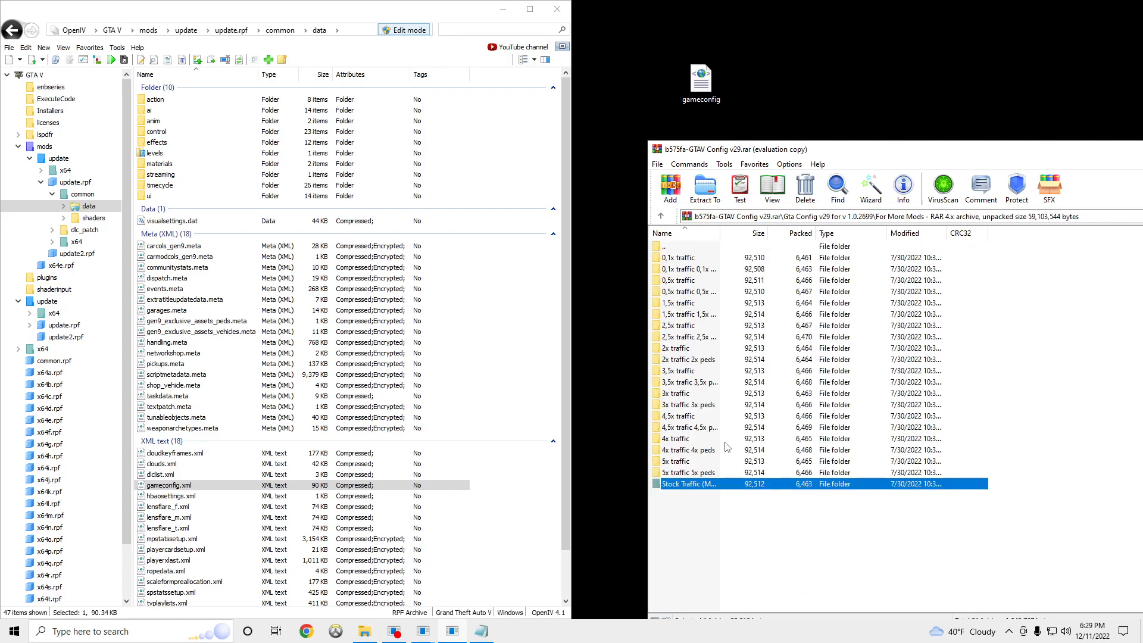
mouse_move(704, 407)
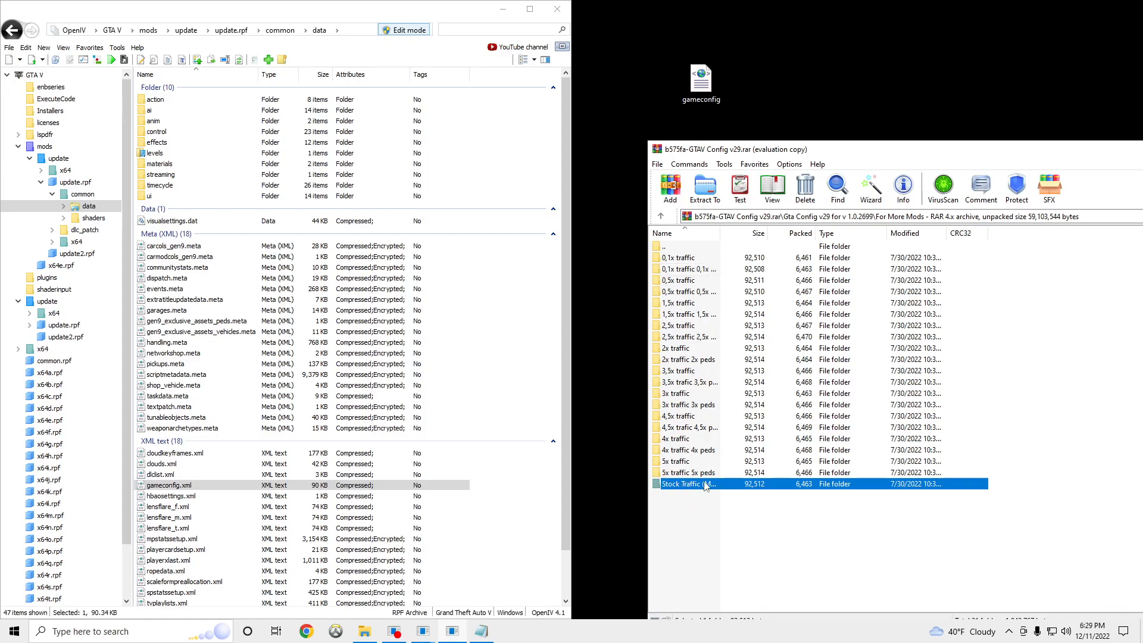
double_click(688, 484)
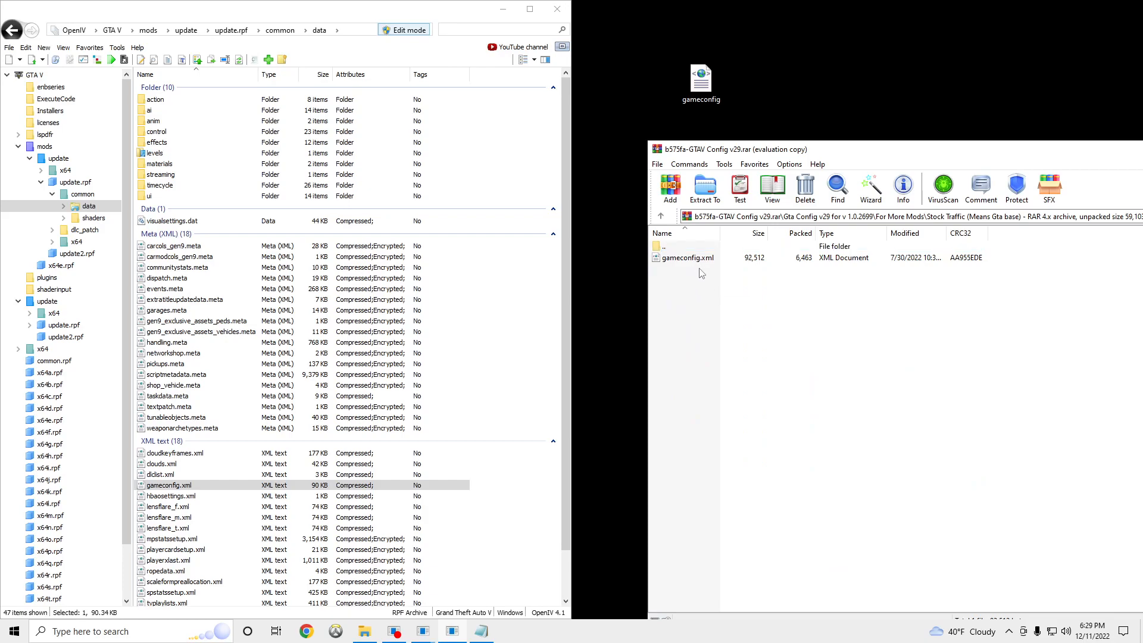
click(688, 257)
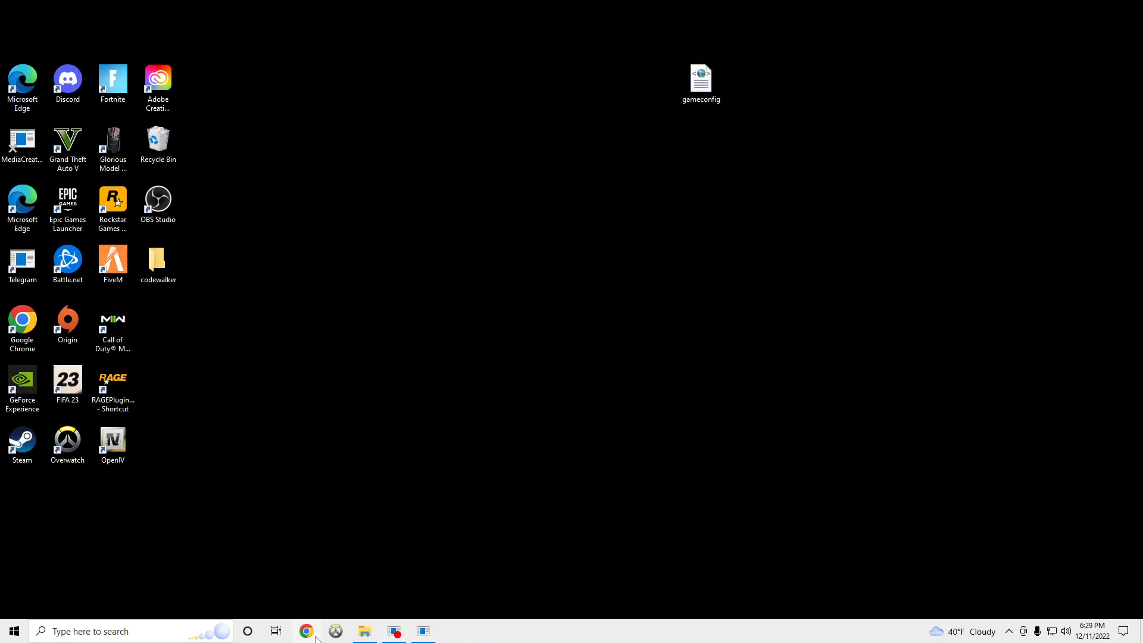
mouse_move(369, 602)
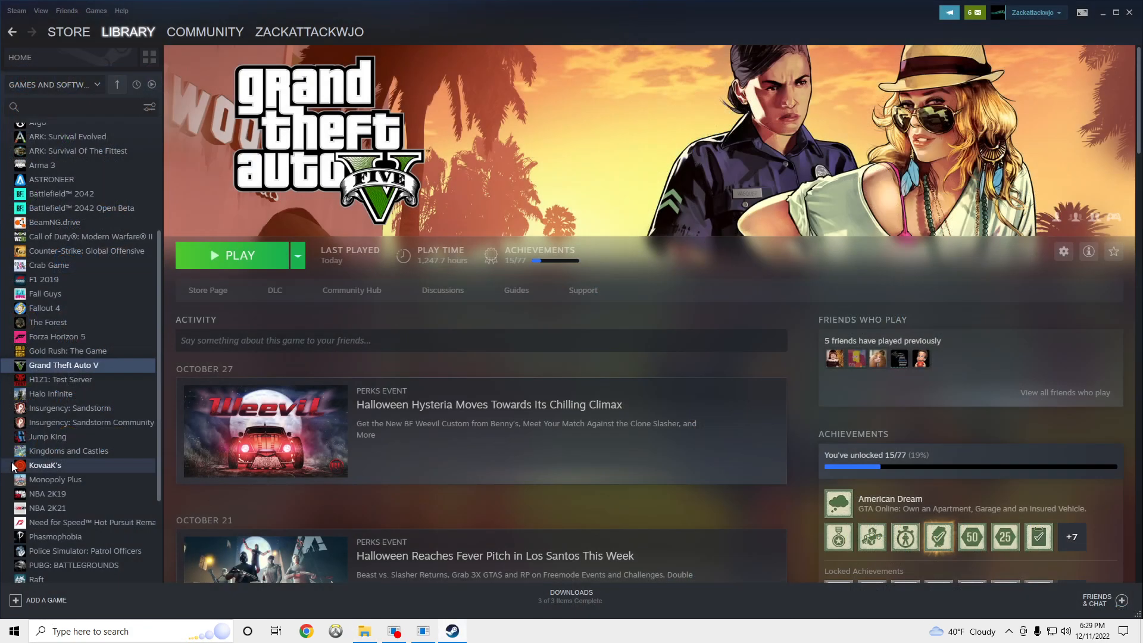
- Browse Grand Theft Auto V's local files again from the Steam library
right_click(64, 366)
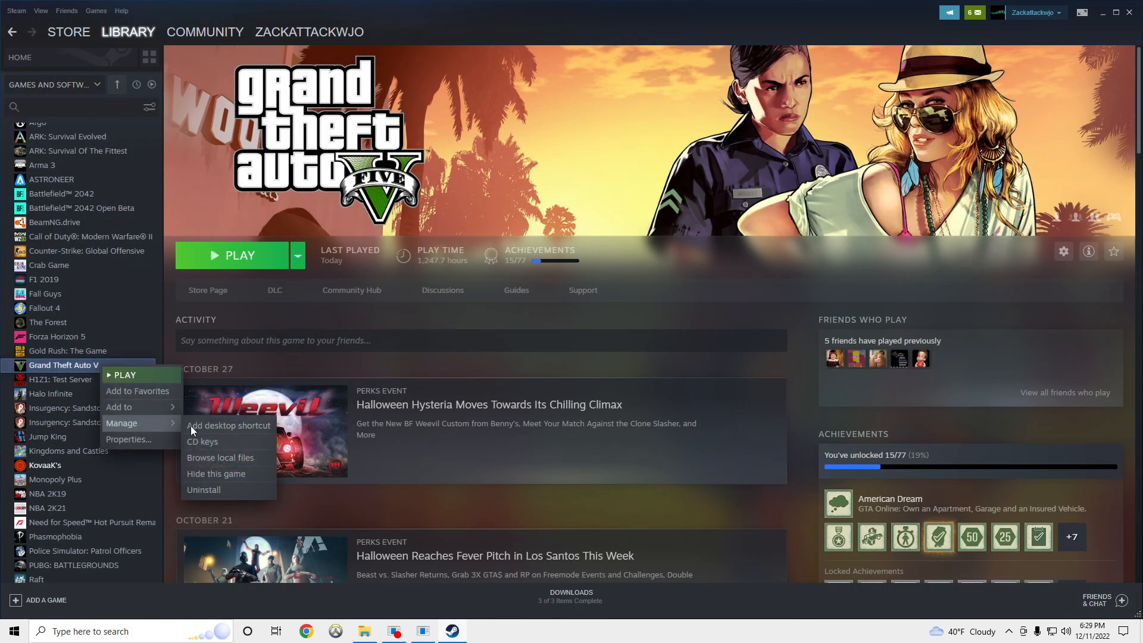
click(219, 457)
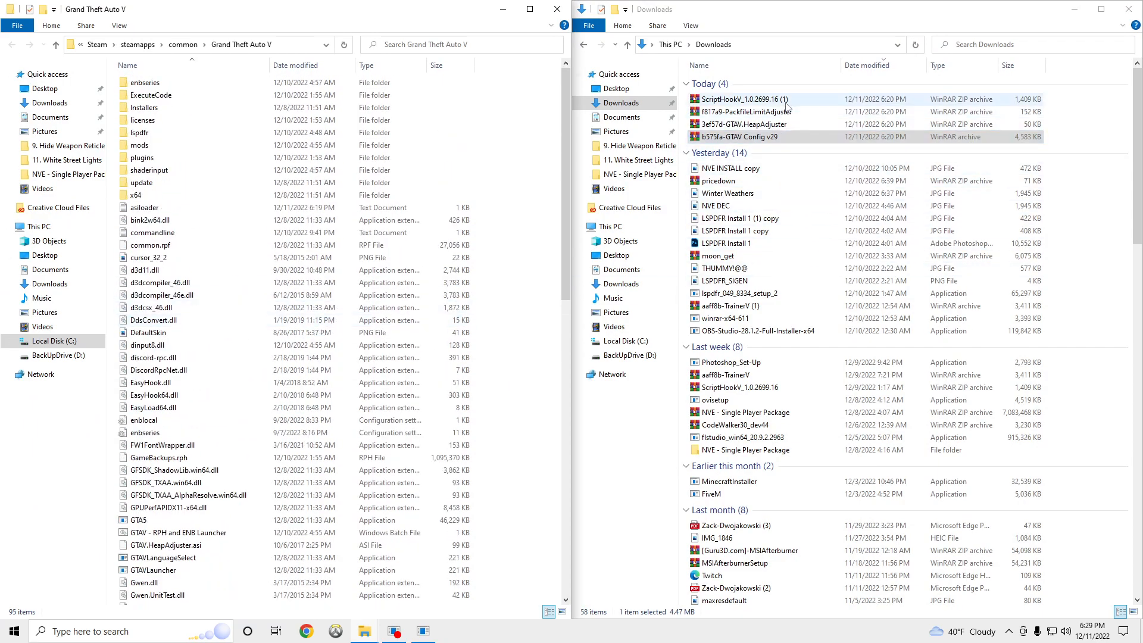
- Copy ScriptHookV's bin files into the GTA V folder, overwriting dinput8.dll, and close the archive
double_click(727, 99)
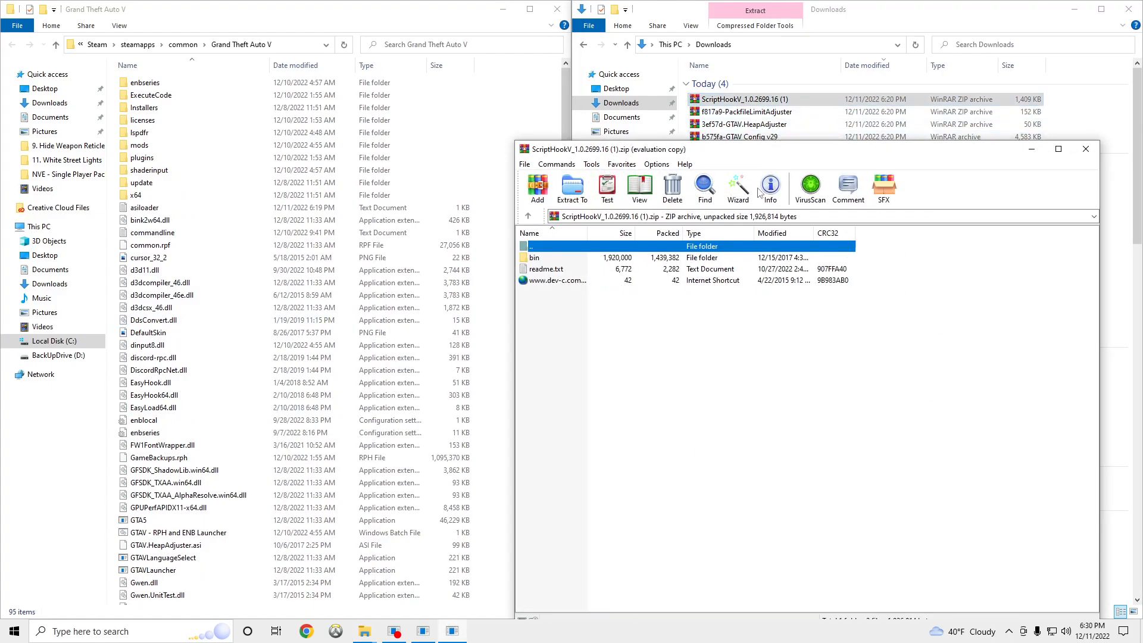
double_click(533, 257)
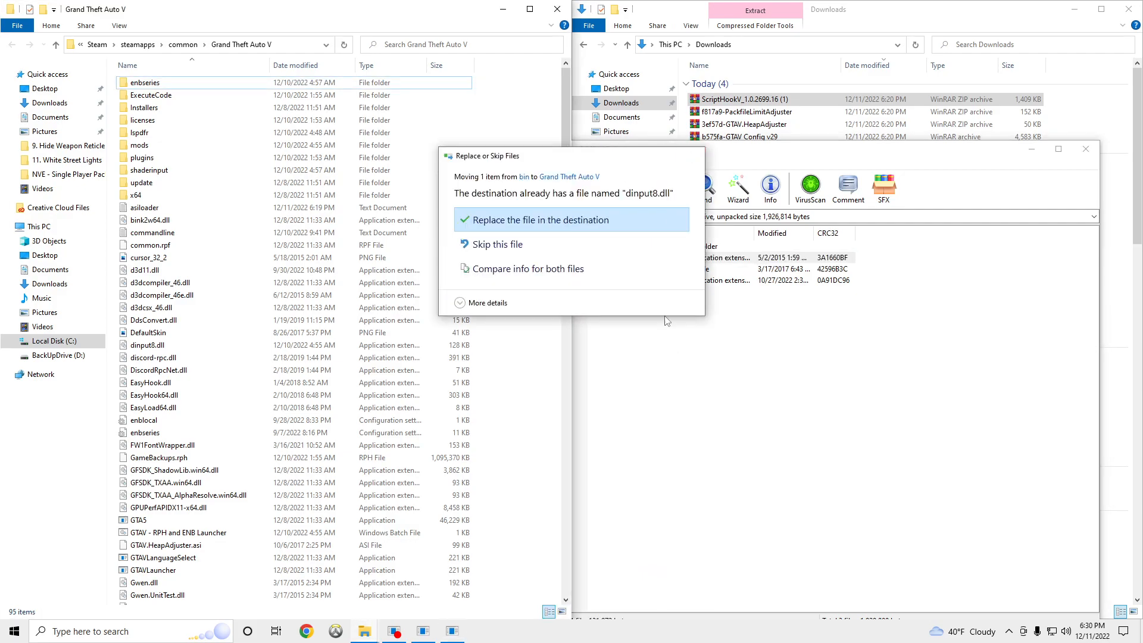
click(539, 219)
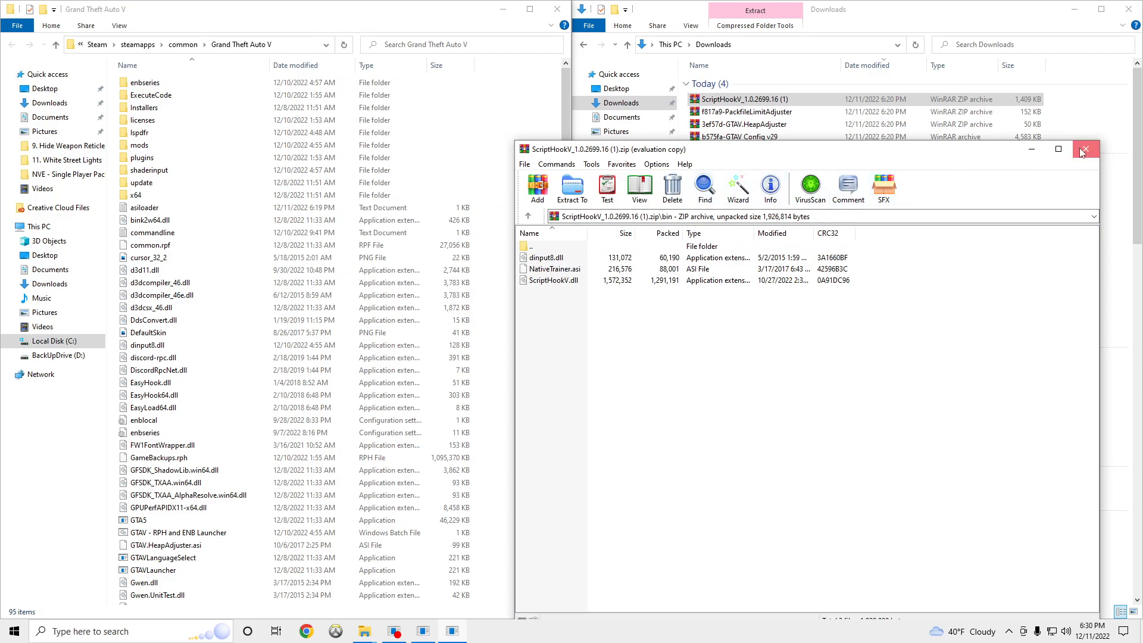
click(1087, 148)
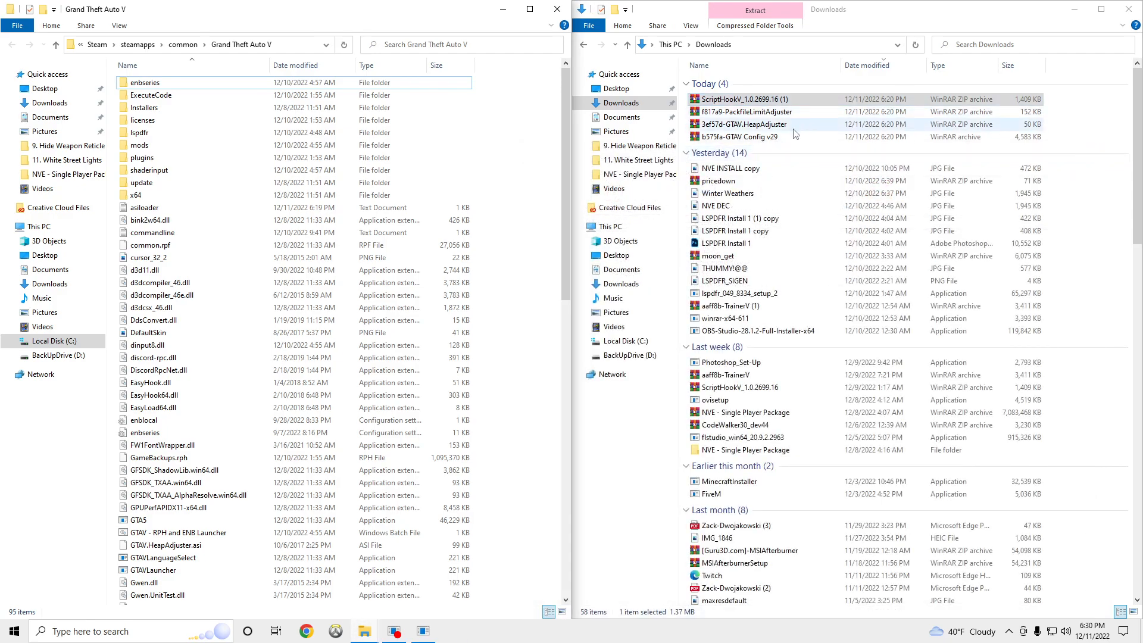